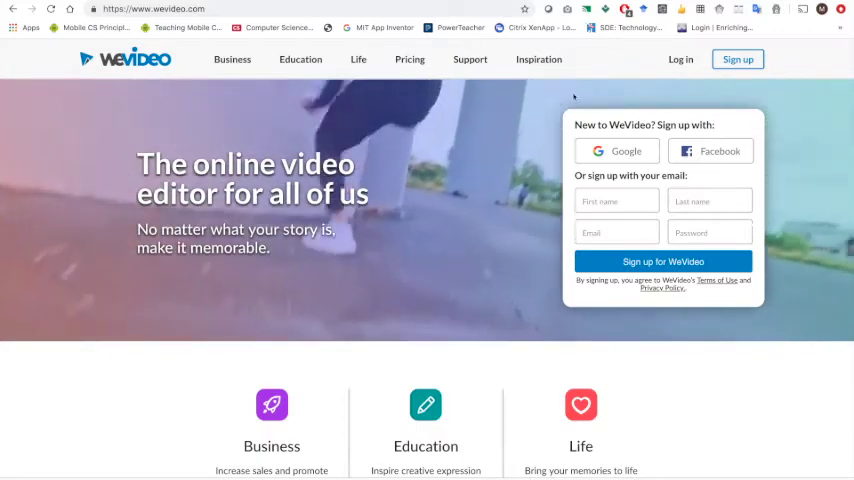
Sign in to WeVideo with the Google account and reach the dashboard of recent edits.
{"action": "left_click", "coordinate": [616, 152]}
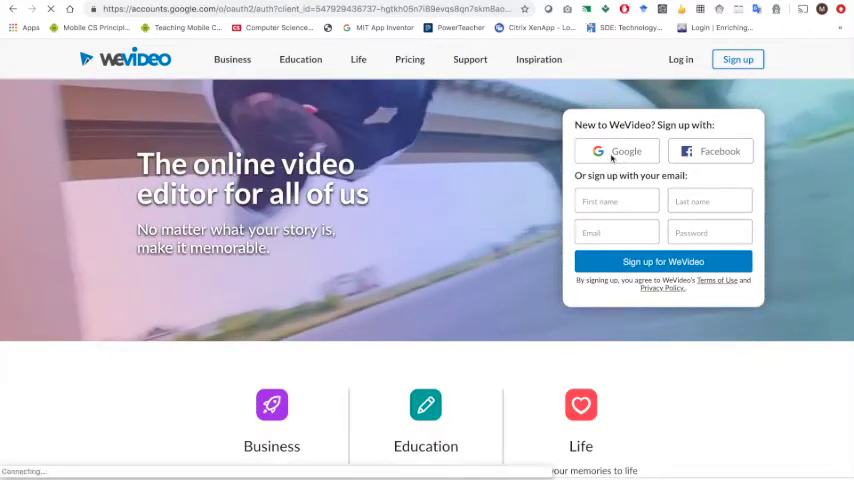
{"action": "left_click", "coordinate": [616, 152]}
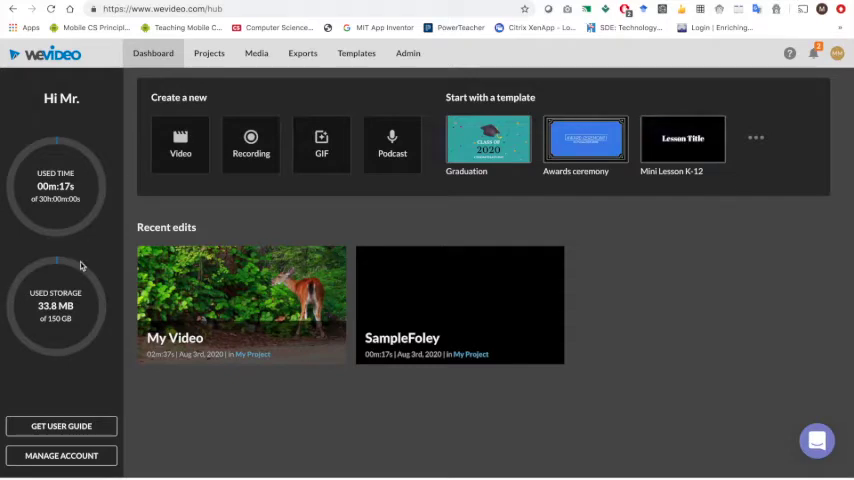
{"action": "mouse_move", "coordinate": [630, 312]}
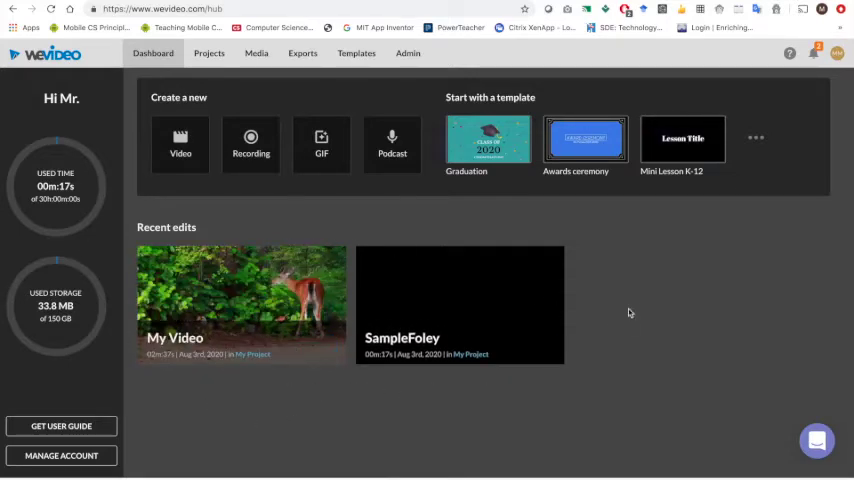
{"action": "mouse_move", "coordinate": [118, 150]}
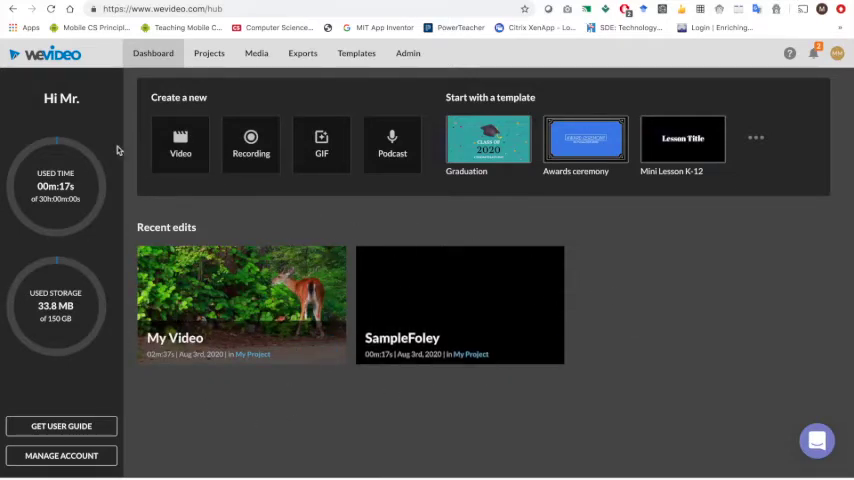
{"action": "mouse_move", "coordinate": [180, 144]}
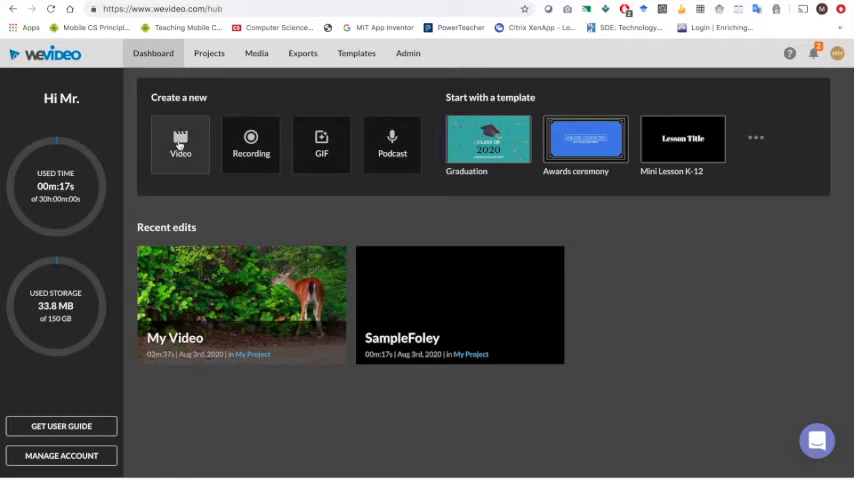
Start a new video project and browse its stock media library.
{"action": "left_click", "coordinate": [180, 144]}
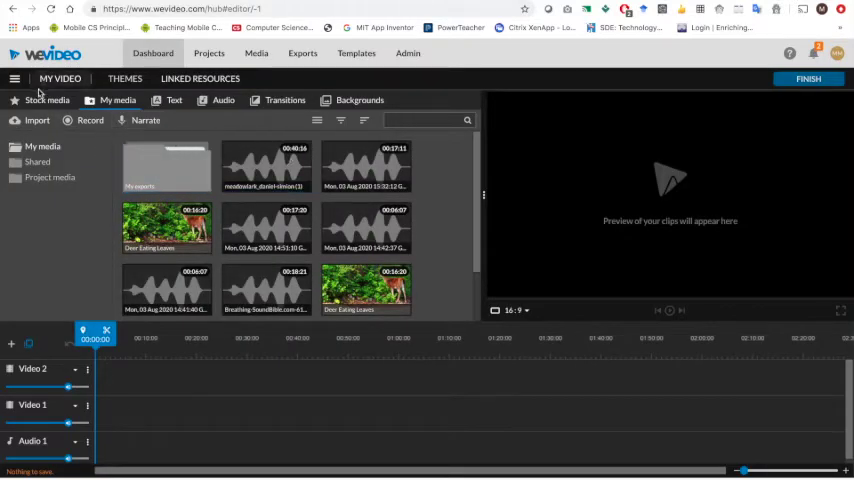
{"action": "left_click", "coordinate": [46, 100]}
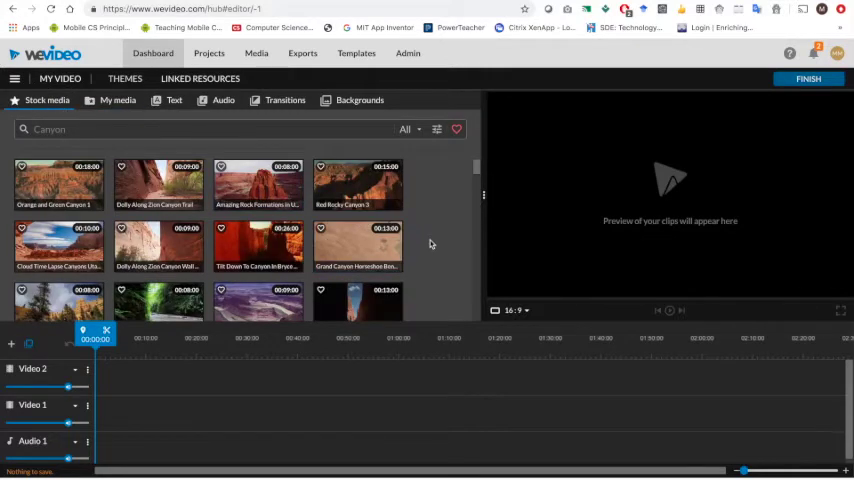
{"action": "scroll", "scroll_direction": "down", "scroll_amount": 3}
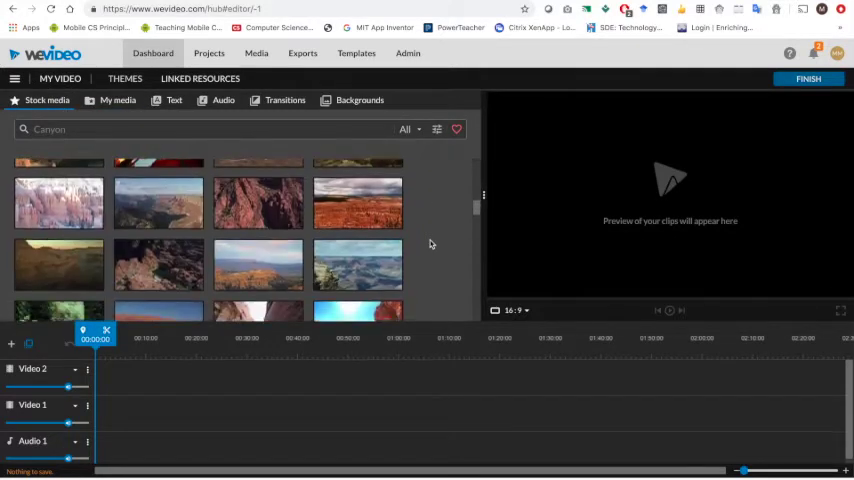
Look through the My media, title template and free music libraries in turn.
{"action": "left_click", "coordinate": [118, 100]}
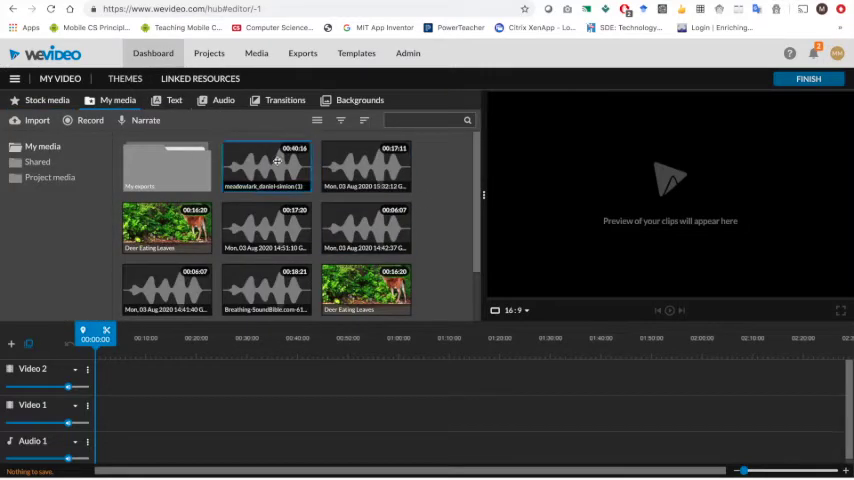
{"action": "left_click", "coordinate": [172, 100]}
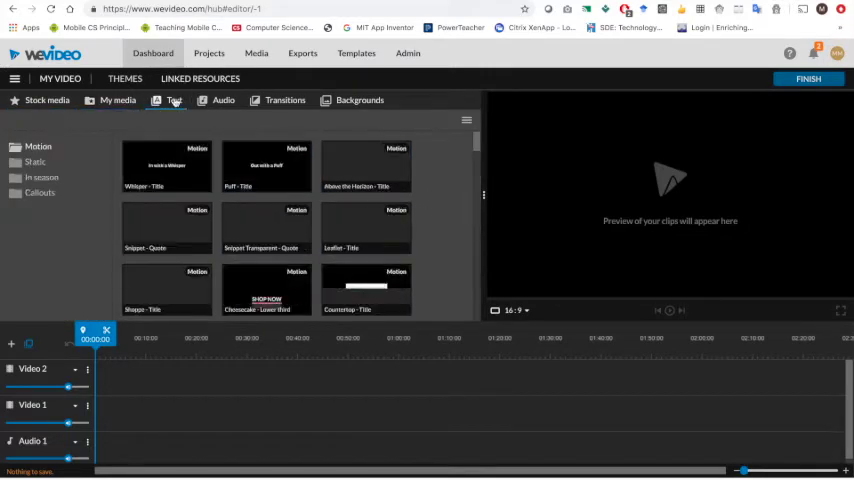
{"action": "left_click", "coordinate": [224, 100]}
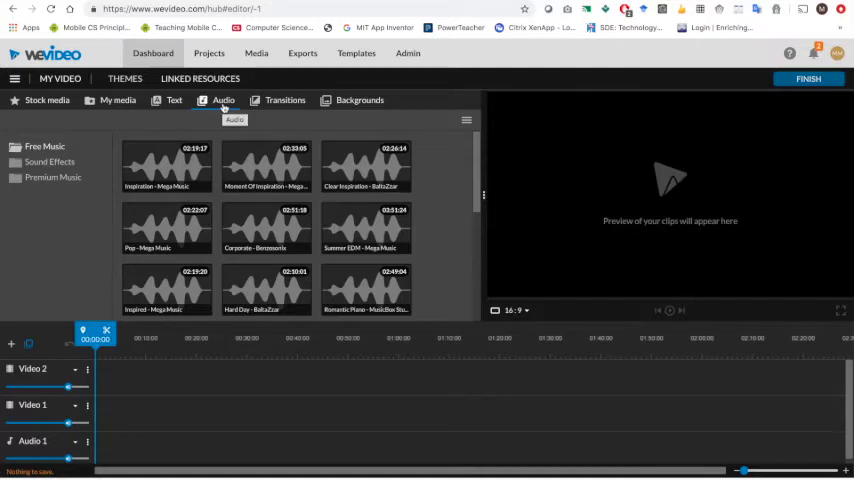
{"action": "mouse_move", "coordinate": [124, 288]}
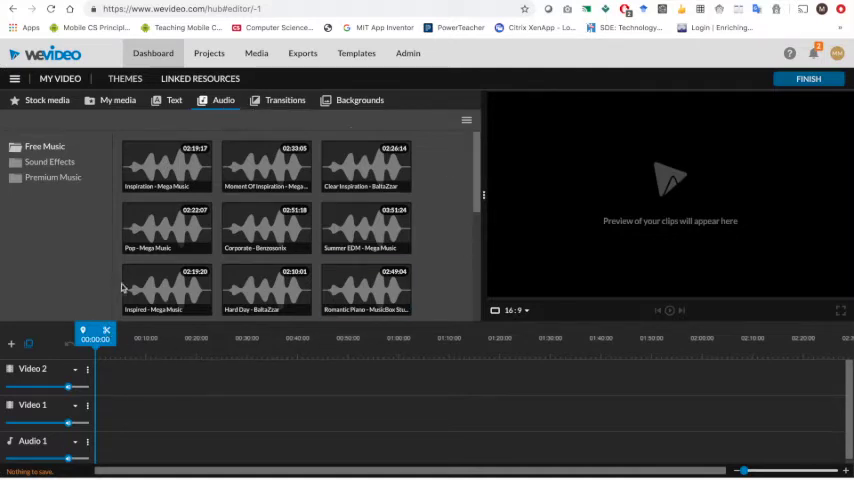
{"action": "mouse_move", "coordinate": [464, 236]}
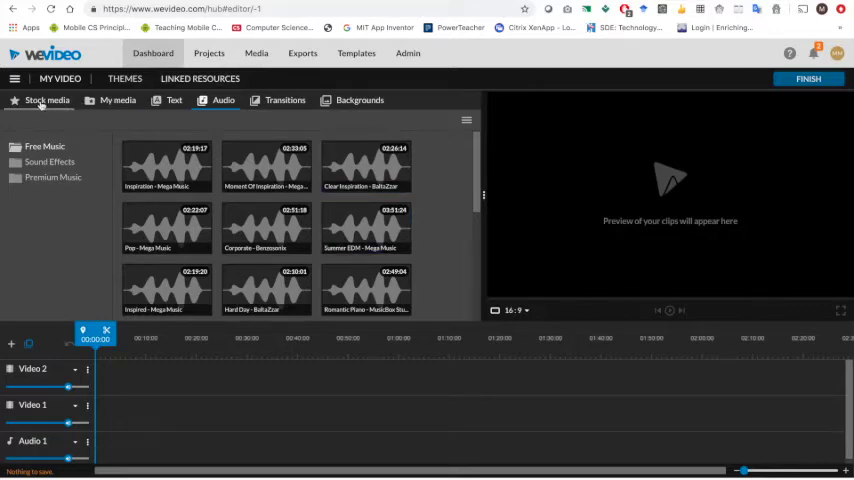
Pick the doe-in-bushes clip from Pixabay's deer results and download it at 1280×720.
{"action": "left_click", "coordinate": [46, 100]}
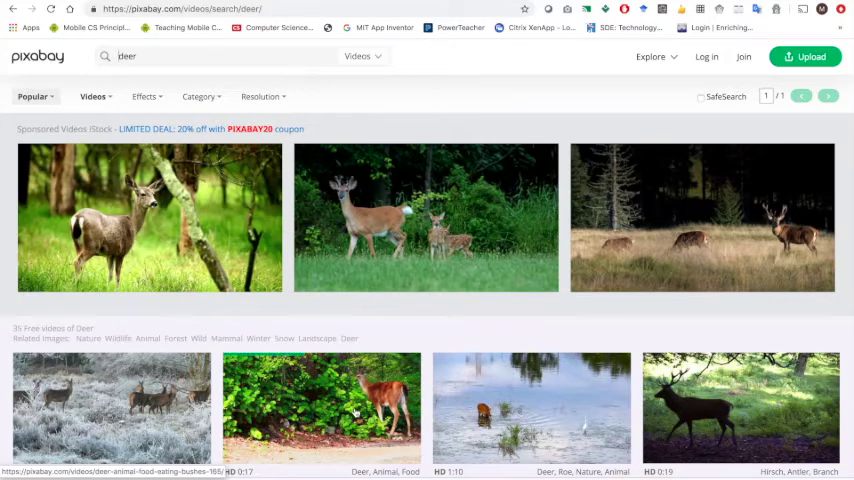
{"action": "scroll", "scroll_direction": "down", "scroll_amount": 3}
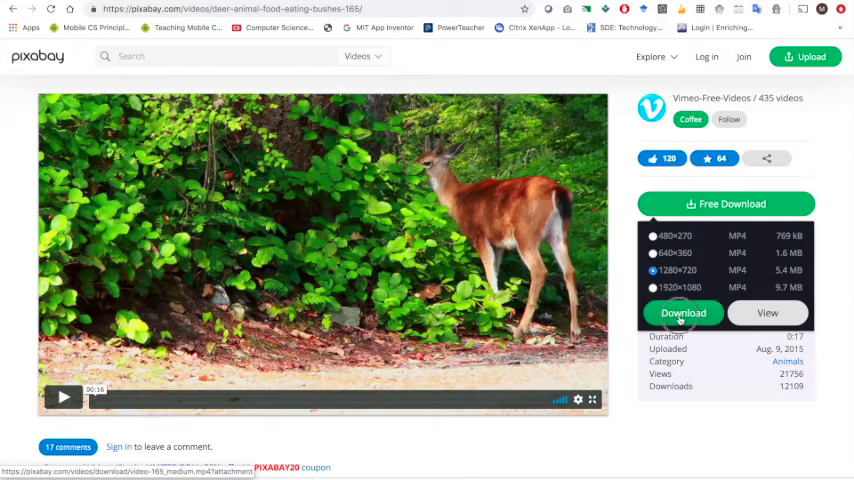
{"action": "left_click", "coordinate": [684, 312]}
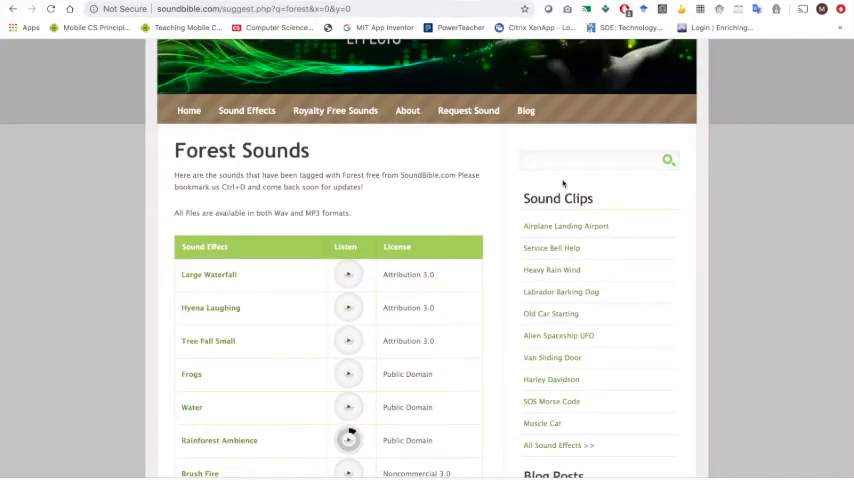
Preview Rainforest Ambience in SoundBible's forest sounds and go to its detail page.
{"action": "left_click", "coordinate": [590, 160]}
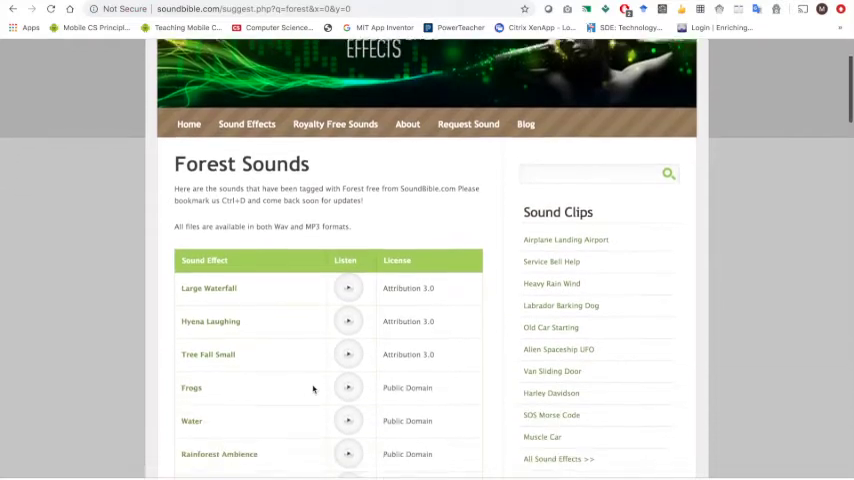
{"action": "scroll", "scroll_direction": "down", "scroll_amount": 3}
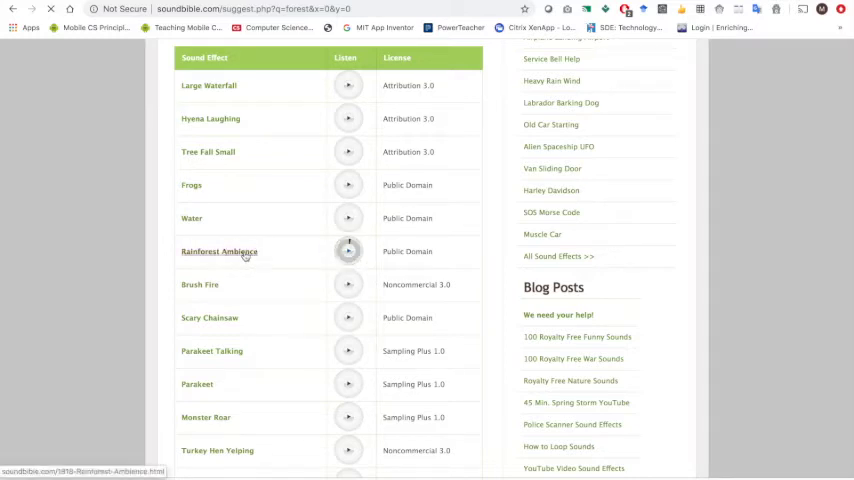
{"action": "left_click", "coordinate": [220, 252]}
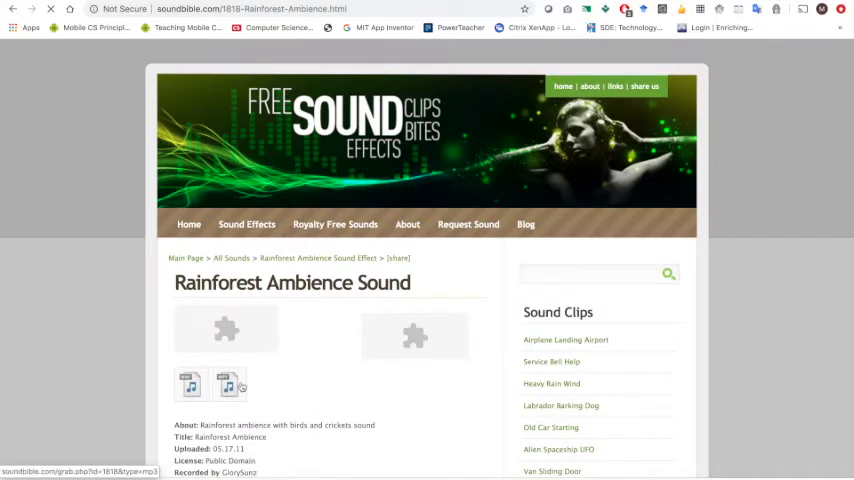
{"action": "mouse_move", "coordinate": [238, 388]}
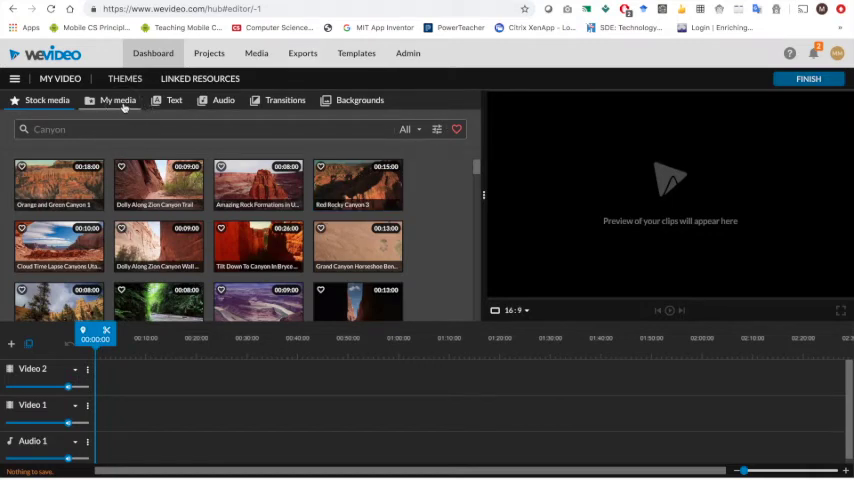
Start importing media into My media from the computer's files.
{"action": "left_click", "coordinate": [118, 100]}
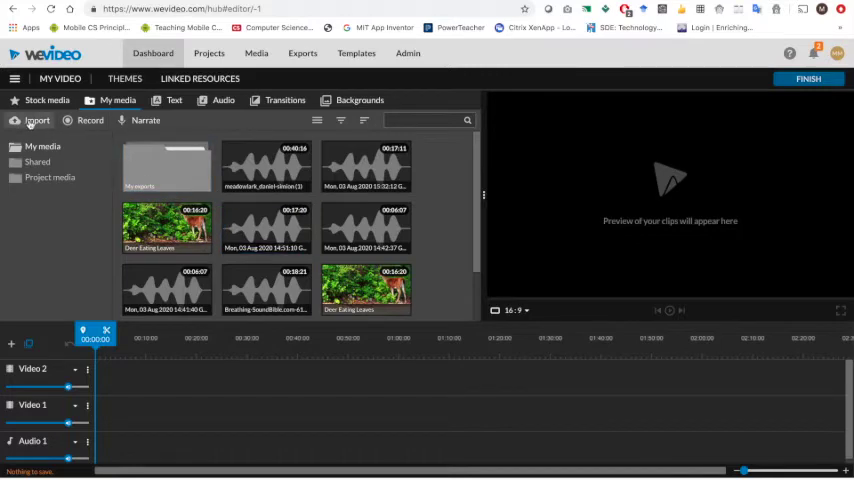
{"action": "left_click", "coordinate": [36, 120]}
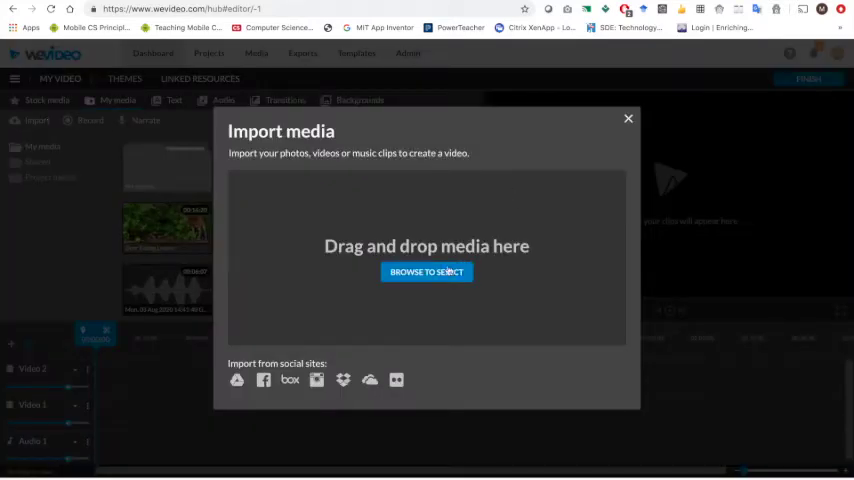
{"action": "mouse_move", "coordinate": [432, 302]}
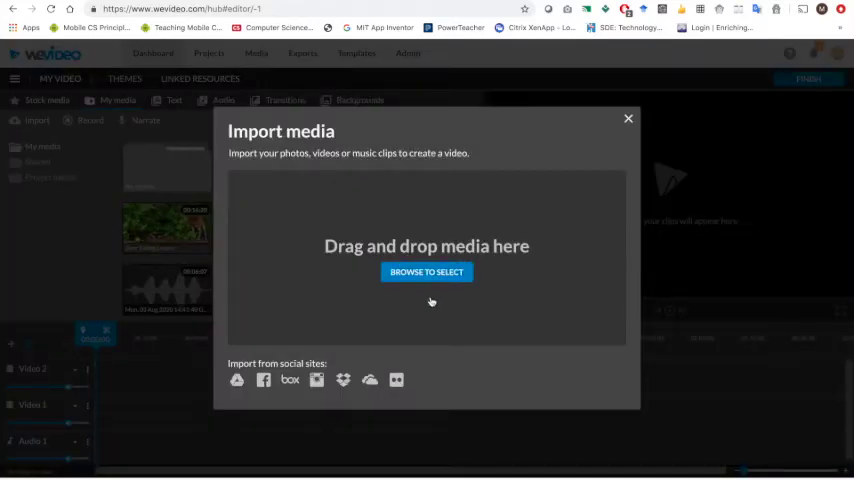
{"action": "mouse_move", "coordinate": [334, 228]}
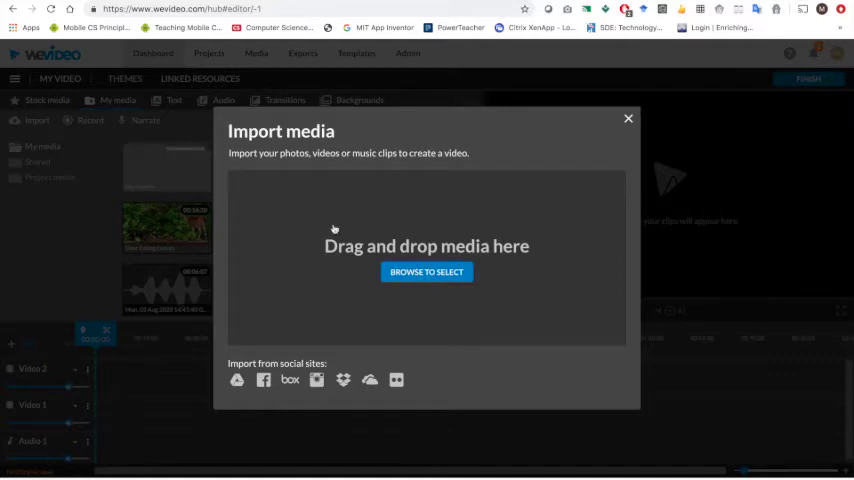
{"action": "left_click", "coordinate": [426, 272]}
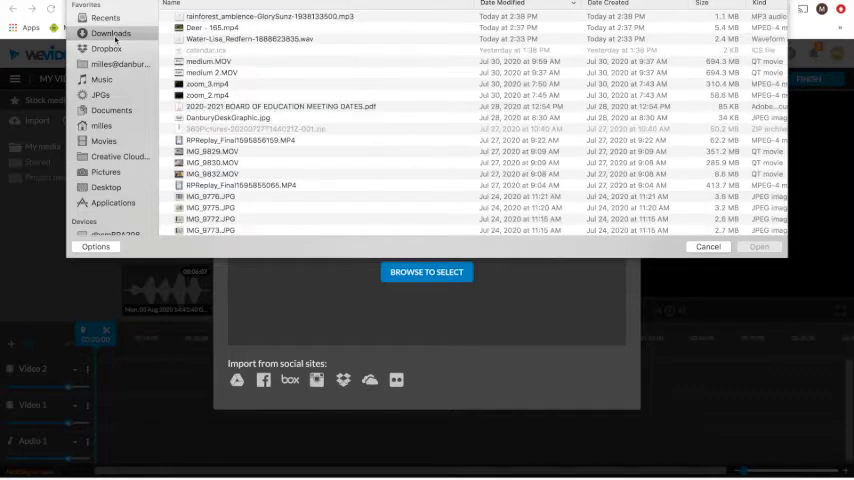
Select the deer MP4 and rainforest ambience MP3 together and import them into the project.
{"action": "left_click", "coordinate": [210, 28]}
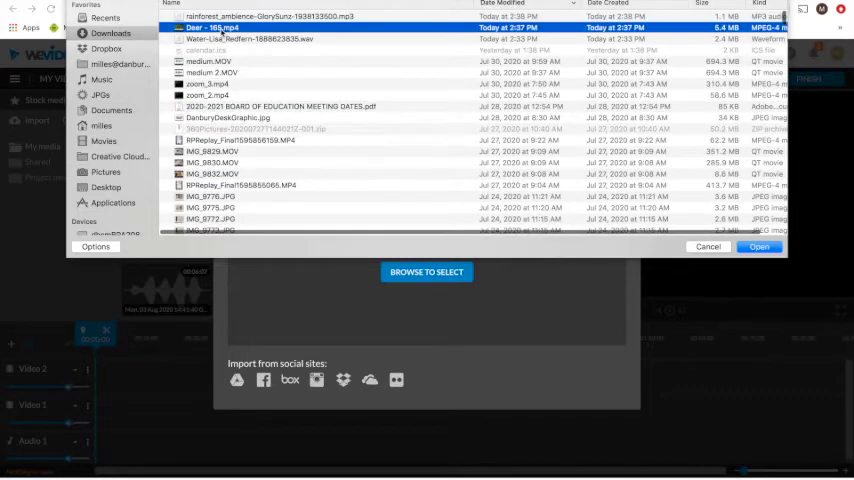
{"action": "left_click", "coordinate": [270, 16]}
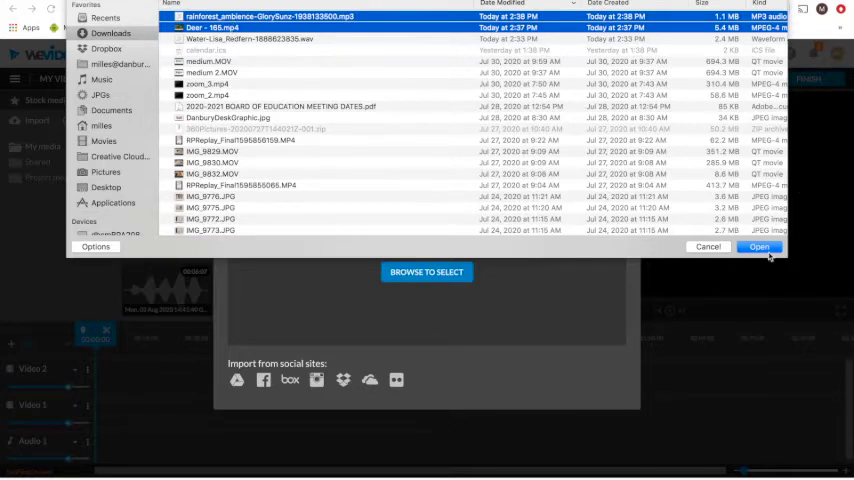
{"action": "left_click", "coordinate": [708, 246]}
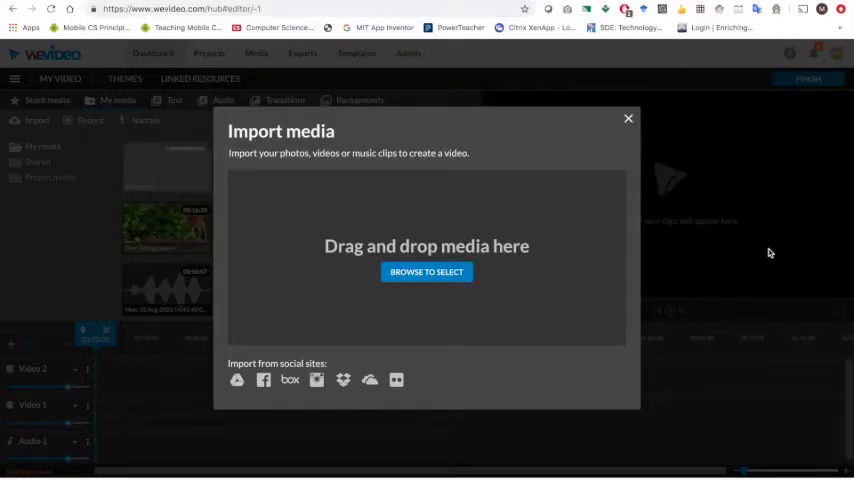
Close the import window and drag the deer clip onto the start of the Video 1 track.
{"action": "left_click", "coordinate": [628, 118]}
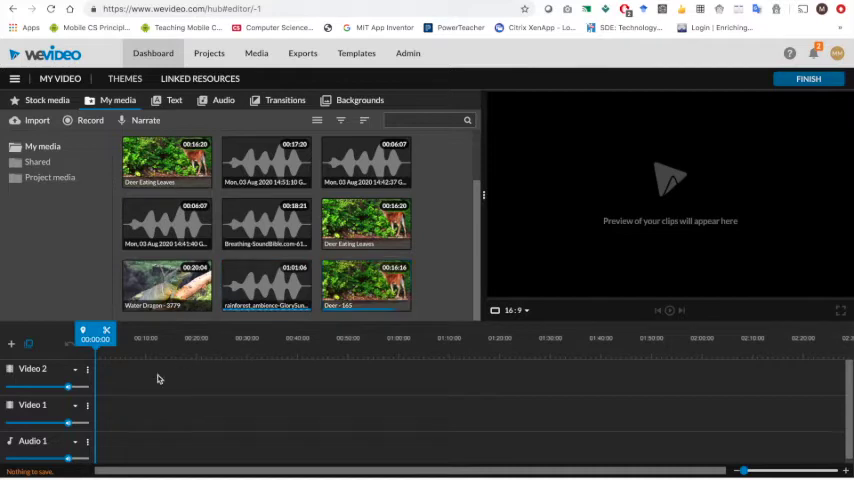
{"action": "mouse_move", "coordinate": [176, 430]}
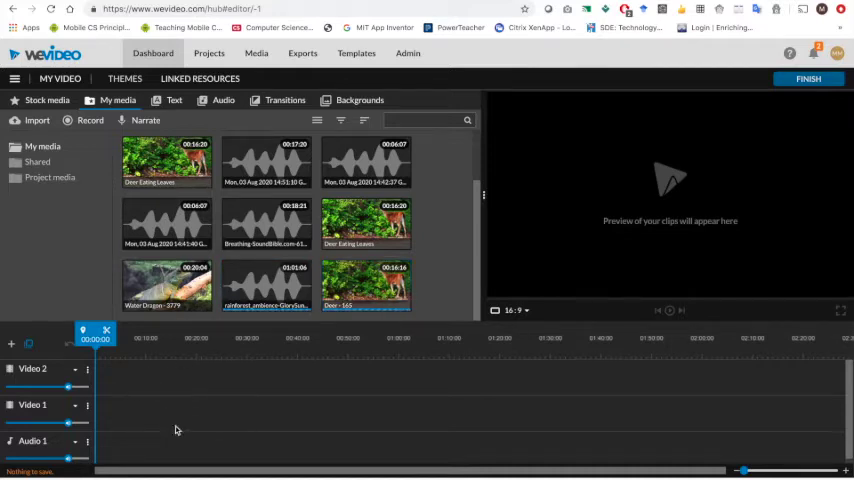
{"action": "mouse_move", "coordinate": [310, 412]}
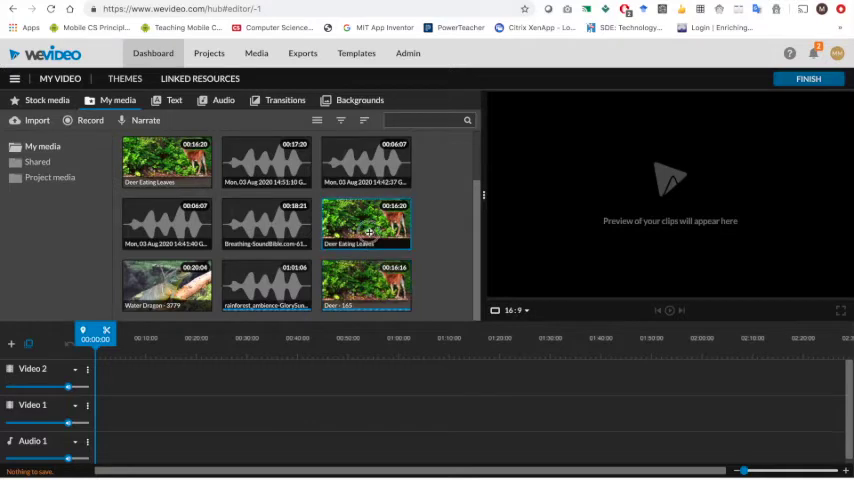
{"action": "left_click", "coordinate": [366, 286]}
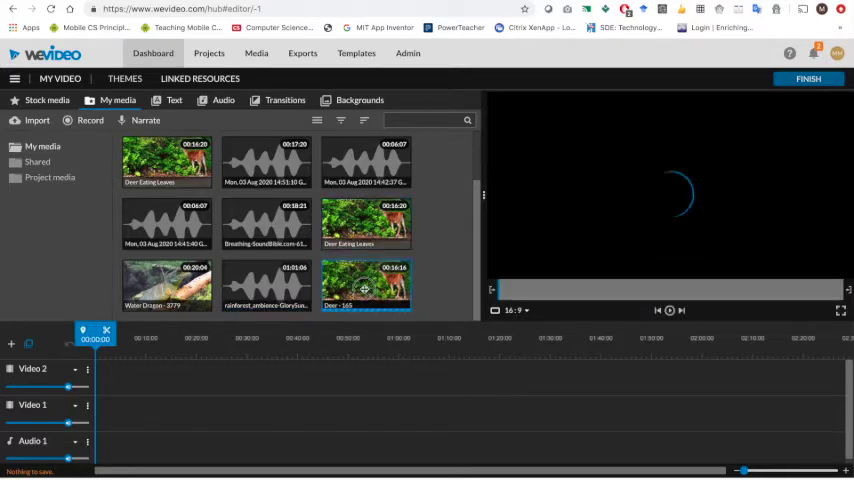
{"action": "left_click_drag", "start_coordinate": [366, 284], "coordinate": [136, 412]}
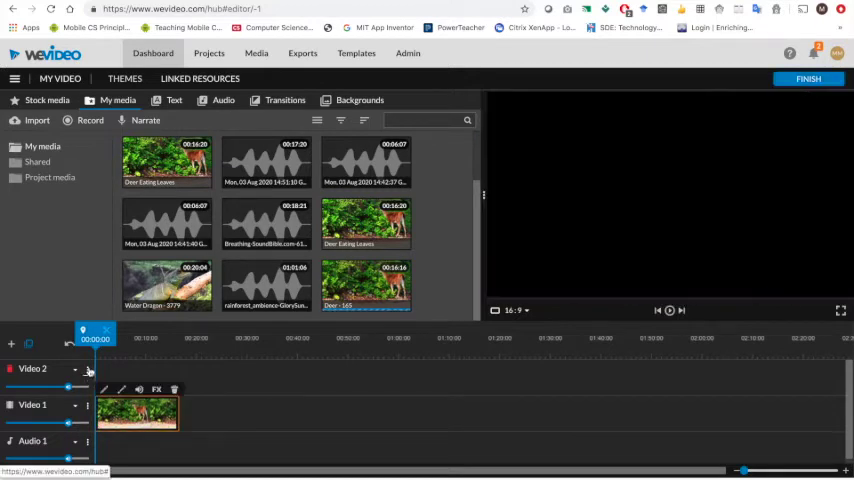
Select the deer clip on the timeline and play it back in the preview.
{"action": "left_click", "coordinate": [668, 310]}
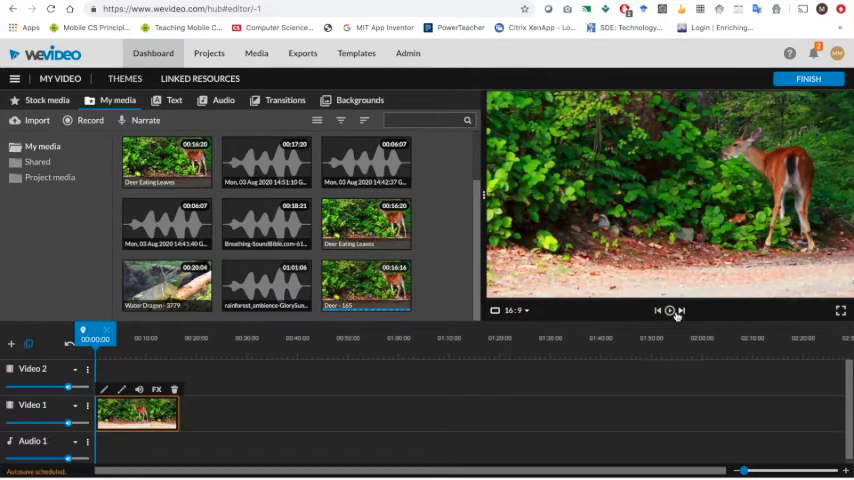
{"action": "left_click", "coordinate": [670, 310]}
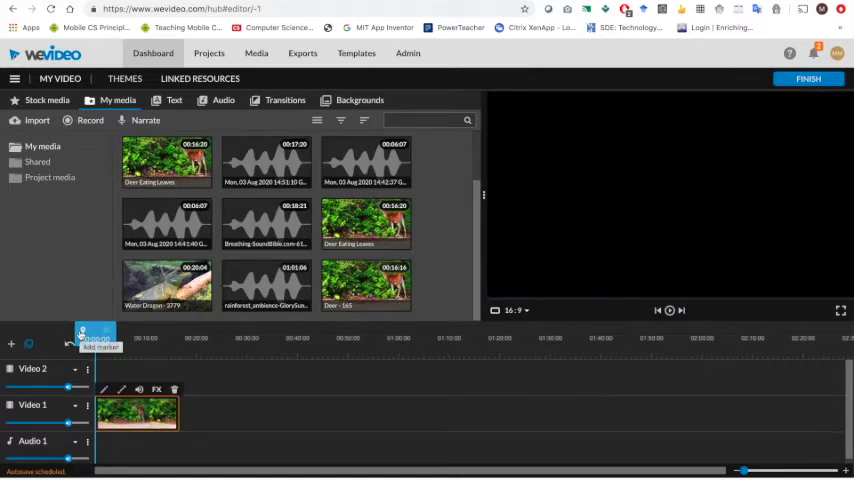
{"action": "left_click", "coordinate": [366, 286]}
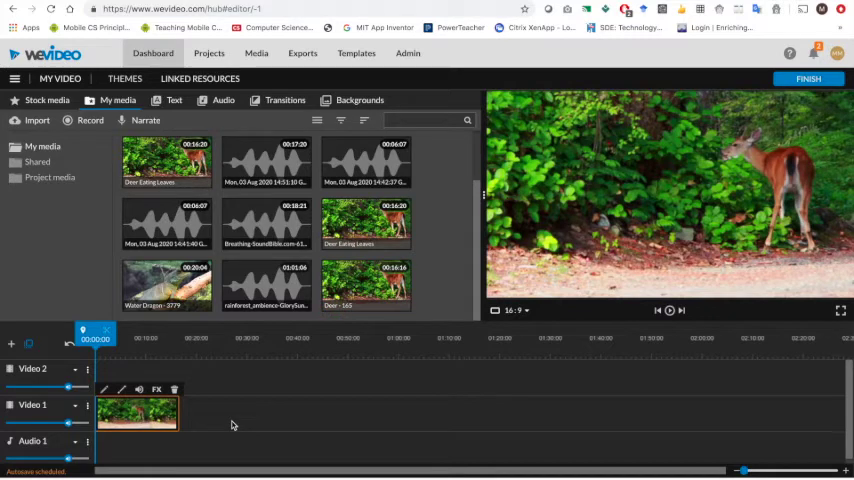
{"action": "mouse_move", "coordinate": [722, 168]}
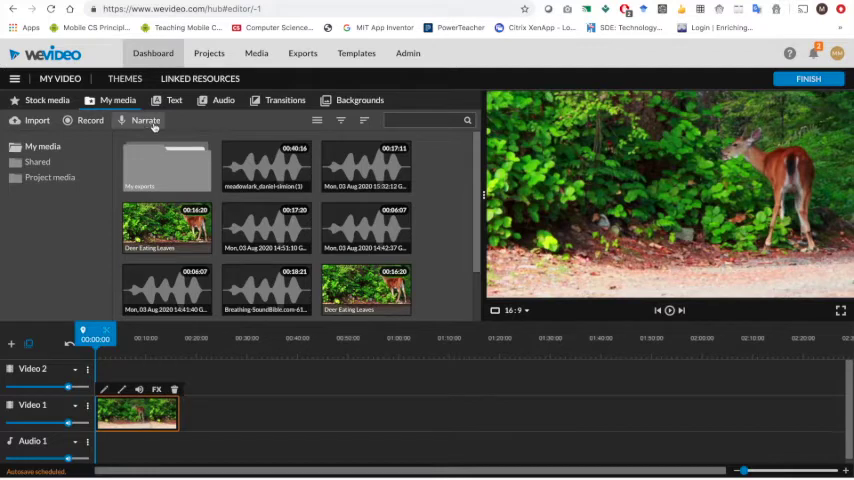
{"action": "mouse_move", "coordinate": [144, 120]}
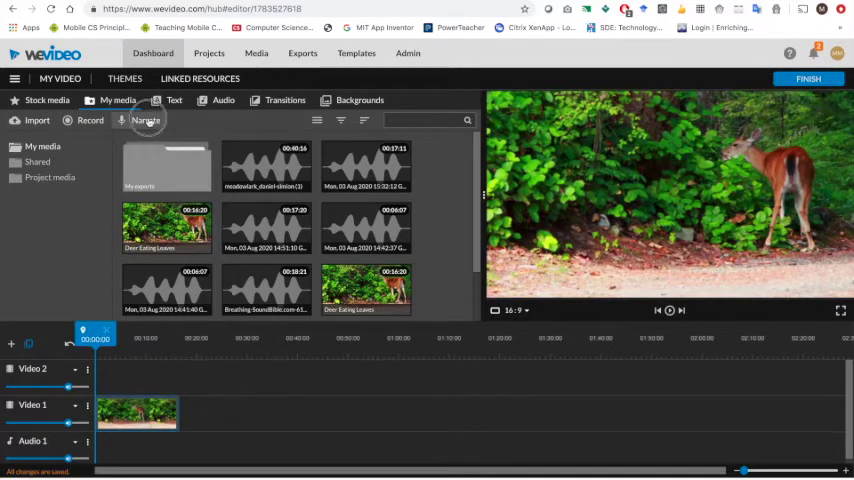
Record a roughly 17-second spoken narration with Narrate and save it to the project.
{"action": "left_click", "coordinate": [144, 120]}
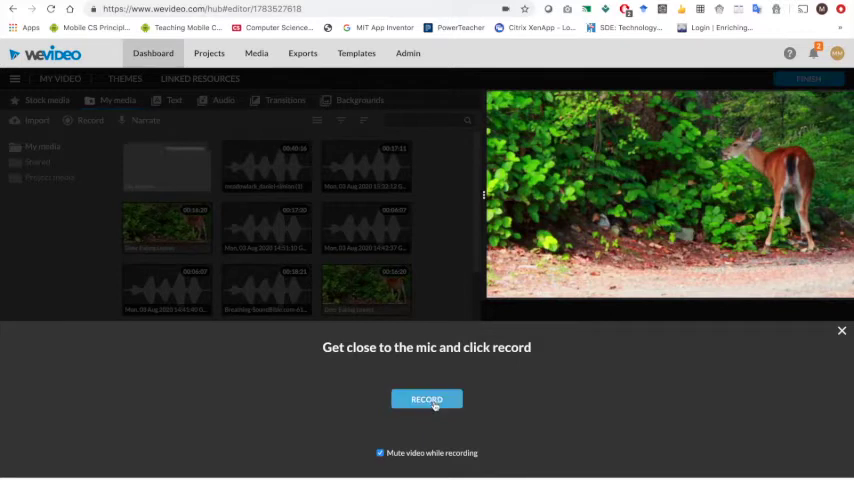
{"action": "left_click", "coordinate": [426, 400]}
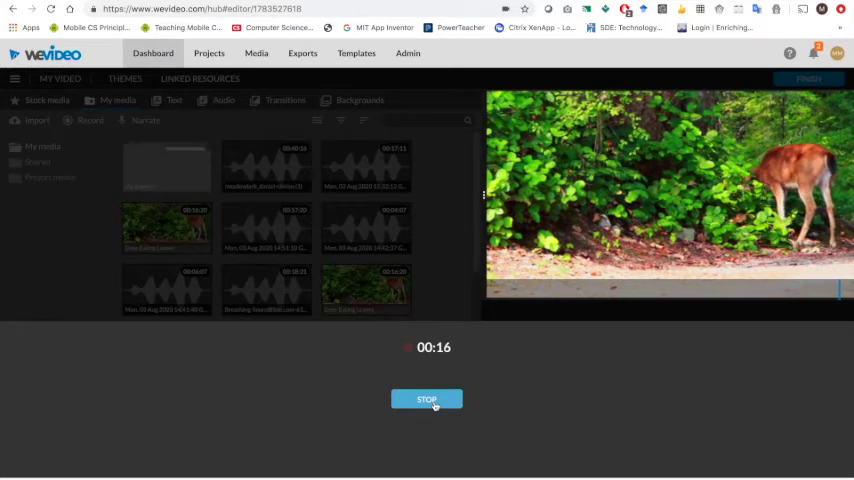
{"action": "left_click", "coordinate": [426, 400]}
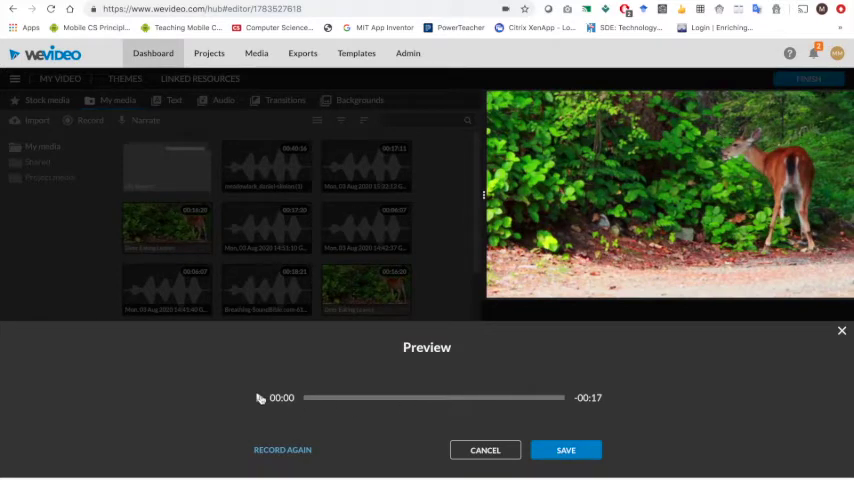
{"action": "left_click", "coordinate": [260, 398]}
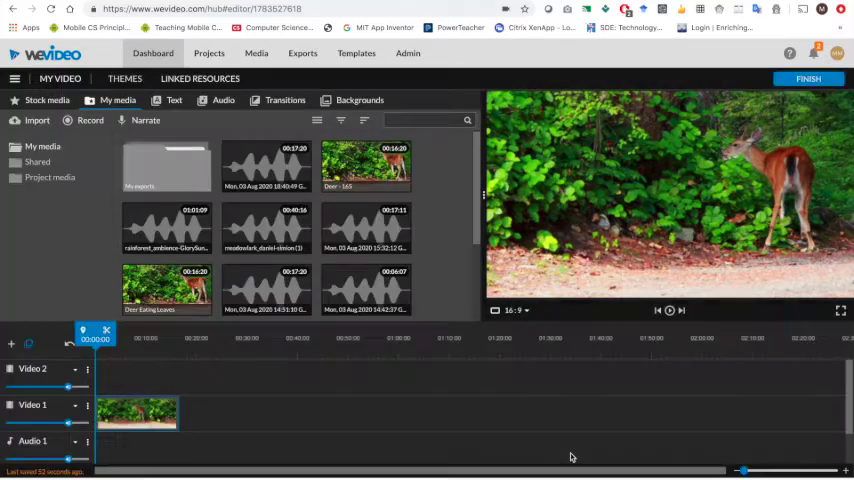
{"action": "mouse_move", "coordinate": [234, 378]}
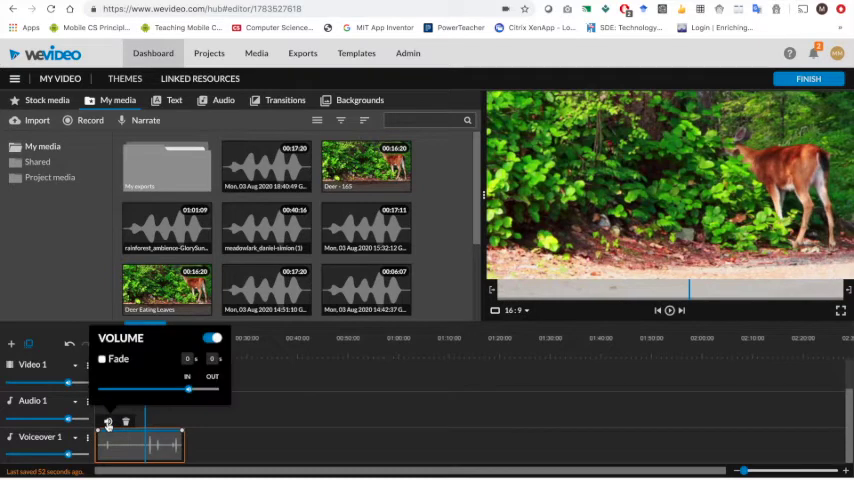
Lower the Voiceover 1 clip's volume and fine-tune its fade with the Volume panel sliders.
{"action": "left_click_drag", "start_coordinate": [188, 388], "coordinate": [160, 388]}
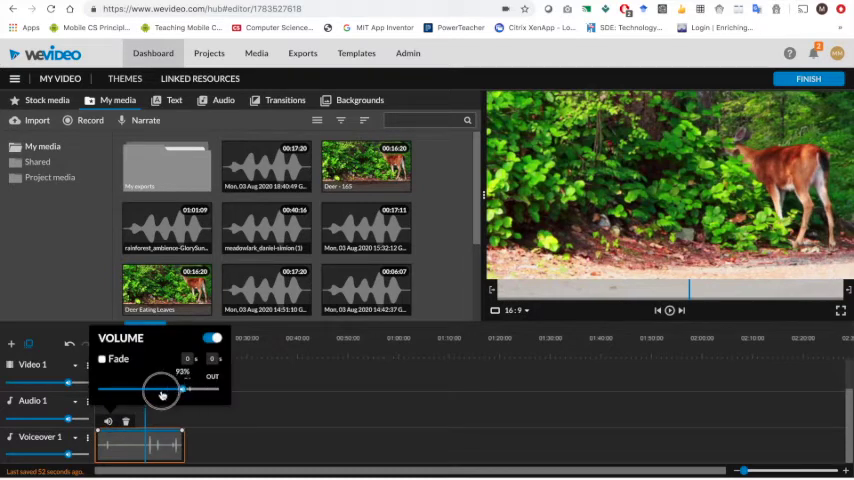
{"action": "left_click_drag", "start_coordinate": [180, 388], "coordinate": [148, 390]}
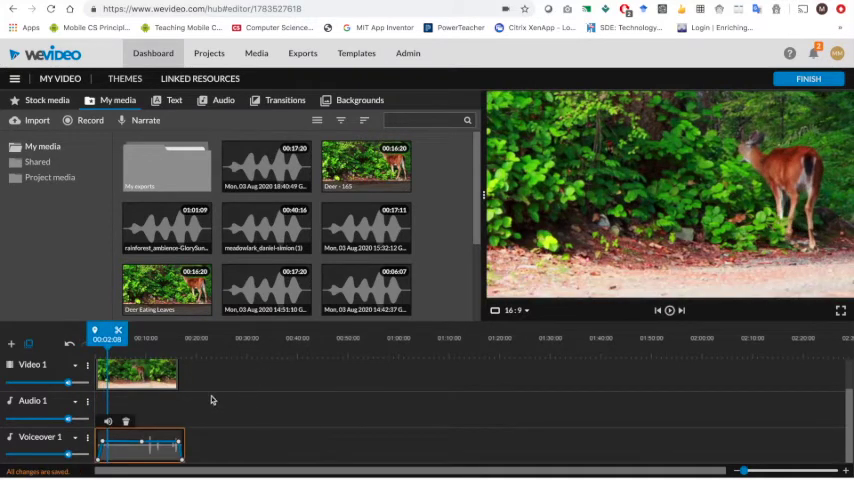
{"action": "mouse_move", "coordinate": [452, 260]}
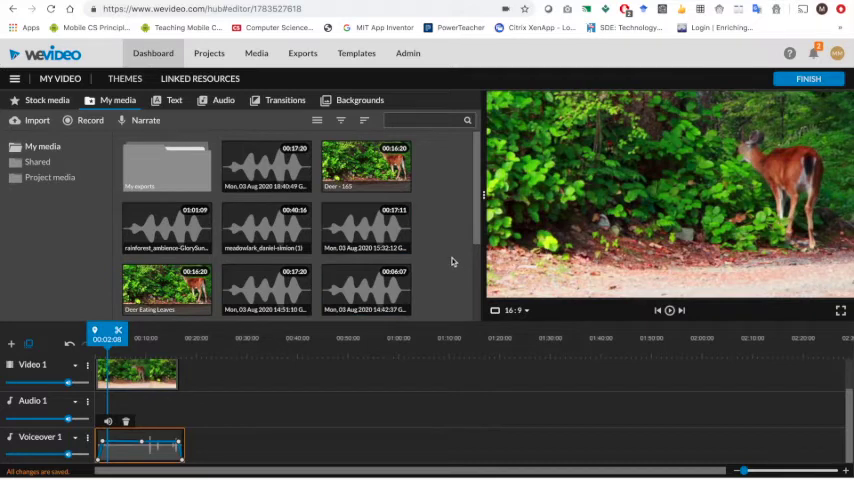
Expand the Sound Effects collection in the audio library and show the Animals category.
{"action": "scroll", "scroll_direction": "down", "scroll_amount": 3}
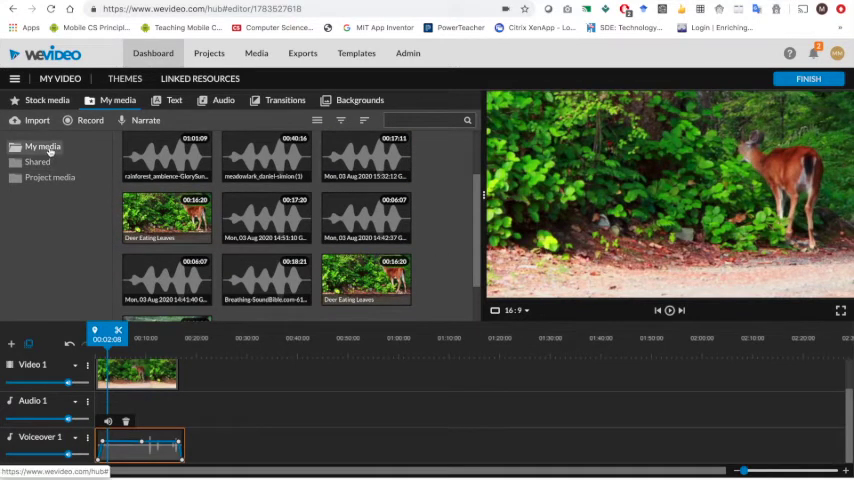
{"action": "left_click", "coordinate": [44, 146]}
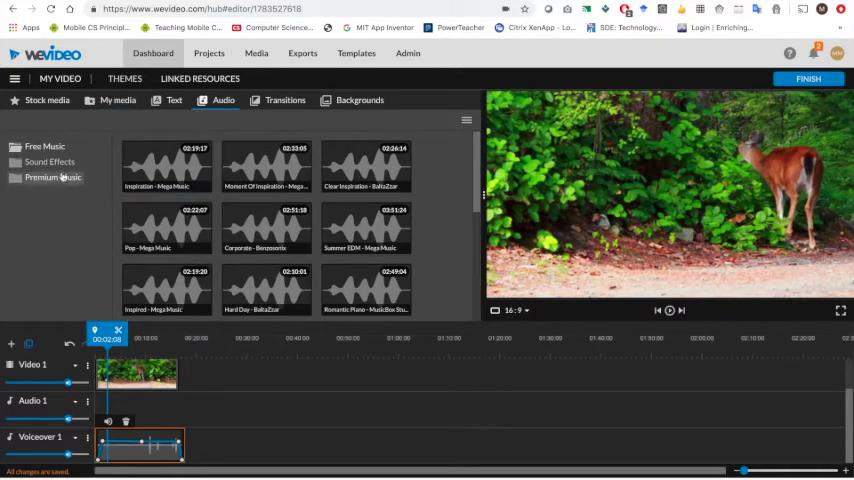
{"action": "left_click", "coordinate": [50, 162]}
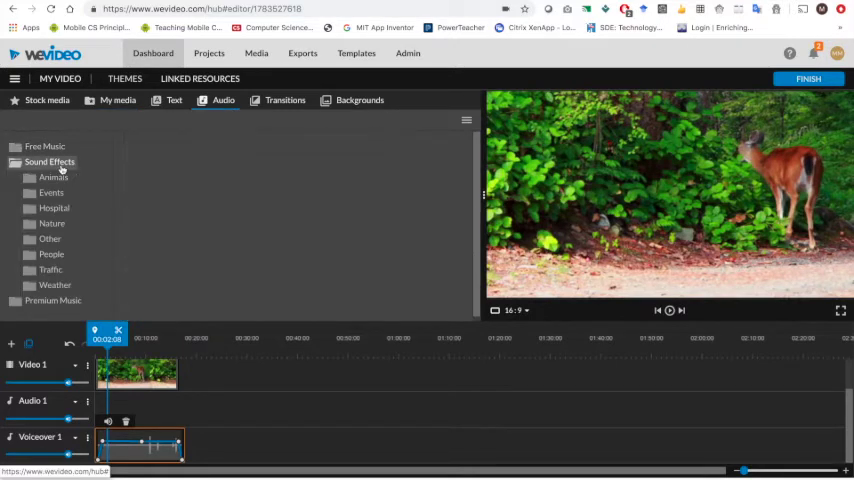
{"action": "left_click", "coordinate": [48, 162]}
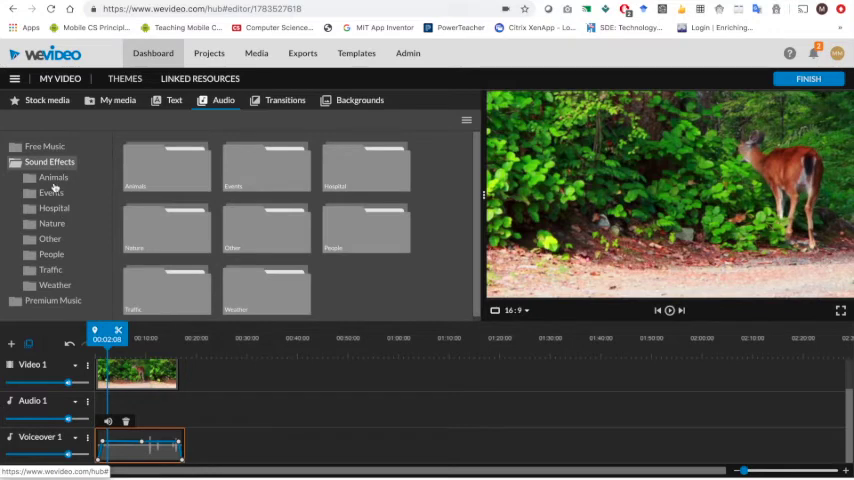
{"action": "left_click", "coordinate": [52, 176]}
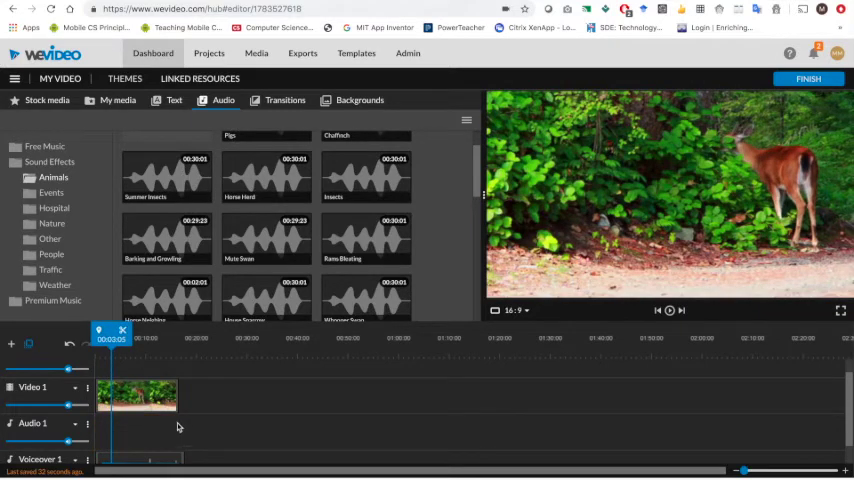
Add a Narration track below the voiceover and return to the My media library.
{"action": "left_click_drag", "start_coordinate": [112, 330], "coordinate": [84, 330]}
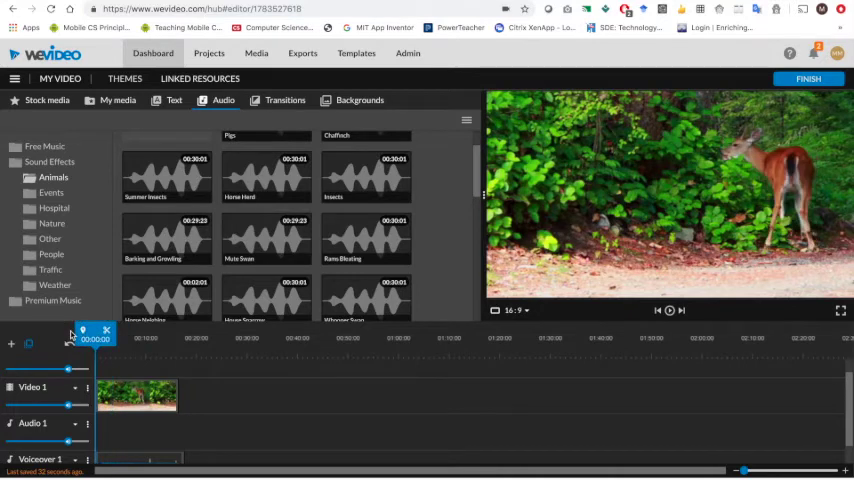
{"action": "left_click", "coordinate": [118, 100]}
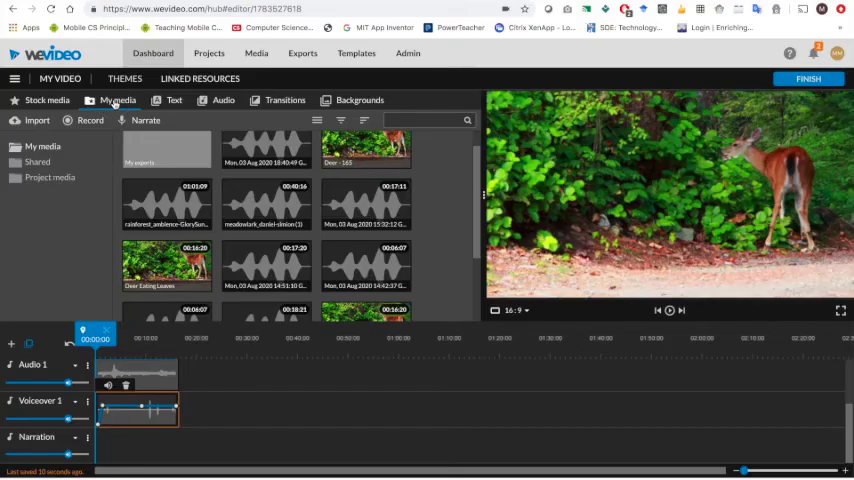
Record a short narration clip via Narrate so it lands on a new Voiceover 2 track.
{"action": "left_click", "coordinate": [144, 120]}
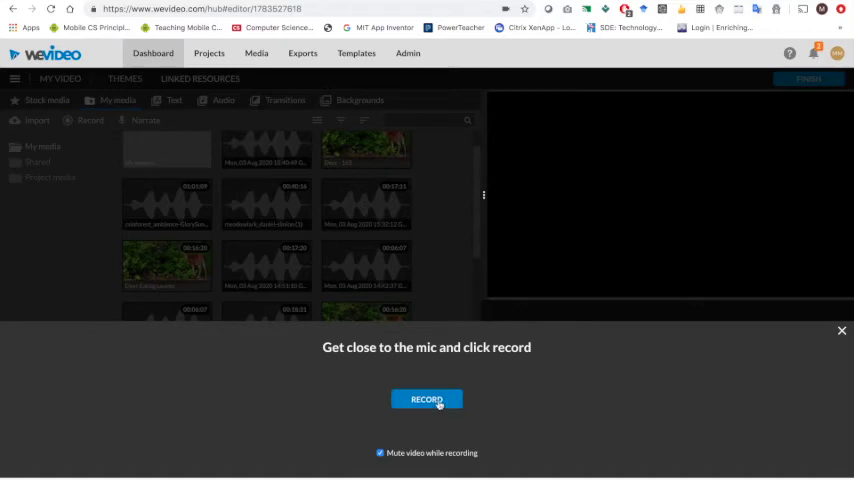
{"action": "left_click", "coordinate": [426, 400]}
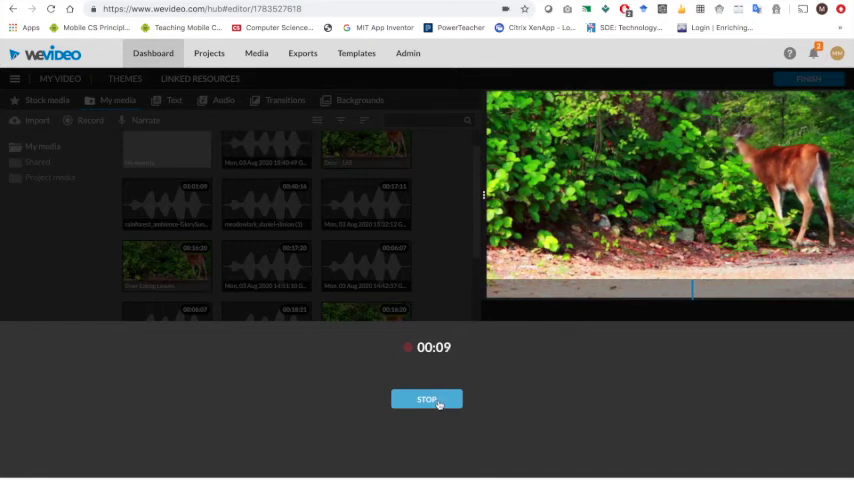
{"action": "left_click", "coordinate": [426, 400]}
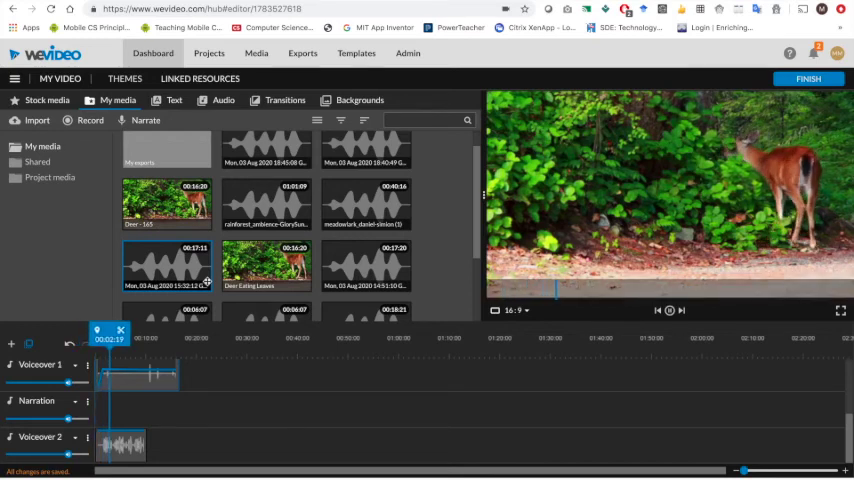
{"action": "left_click", "coordinate": [668, 310]}
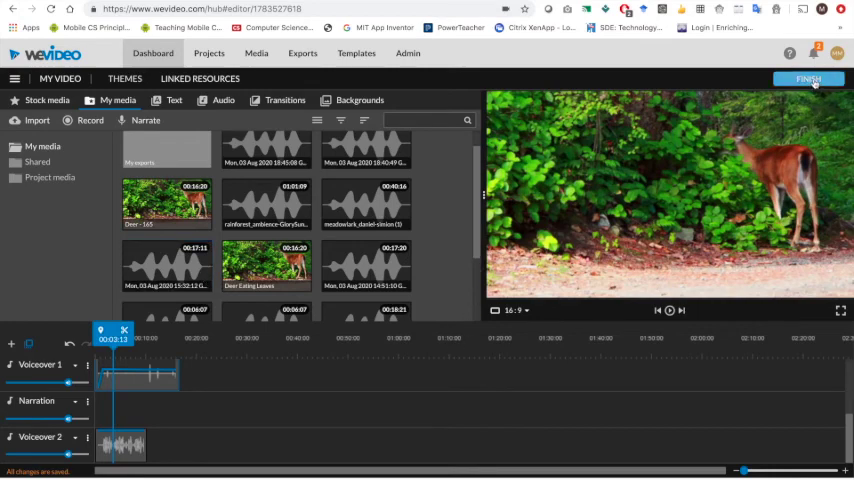
Finish the project and set the export title to Yourname-FoleyVideo.
{"action": "left_click", "coordinate": [808, 80]}
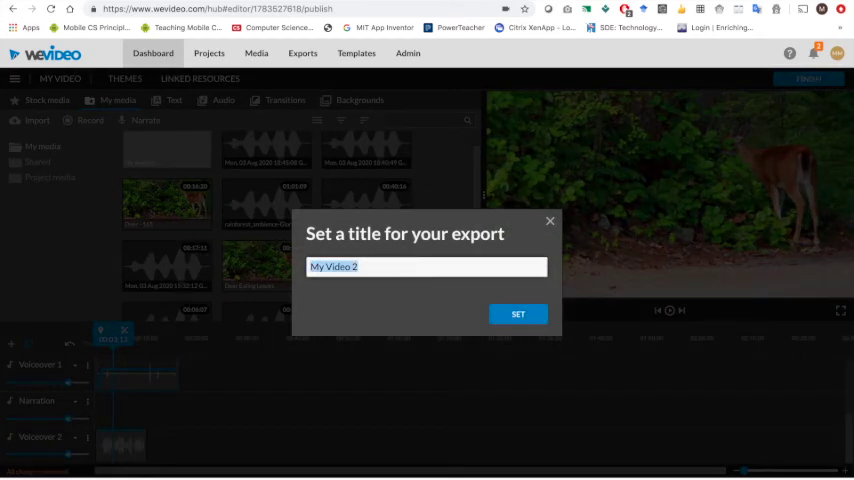
{"action": "type", "text": "FoleyVideo"}
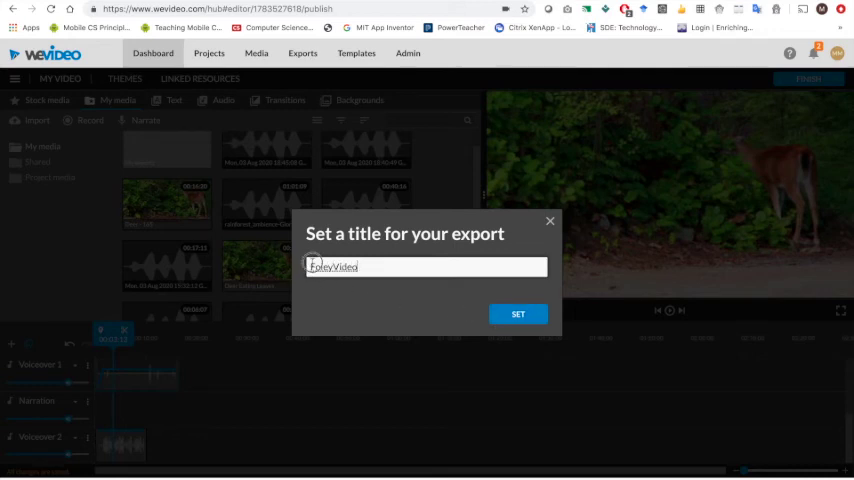
{"action": "type", "text": "Yourname-"}
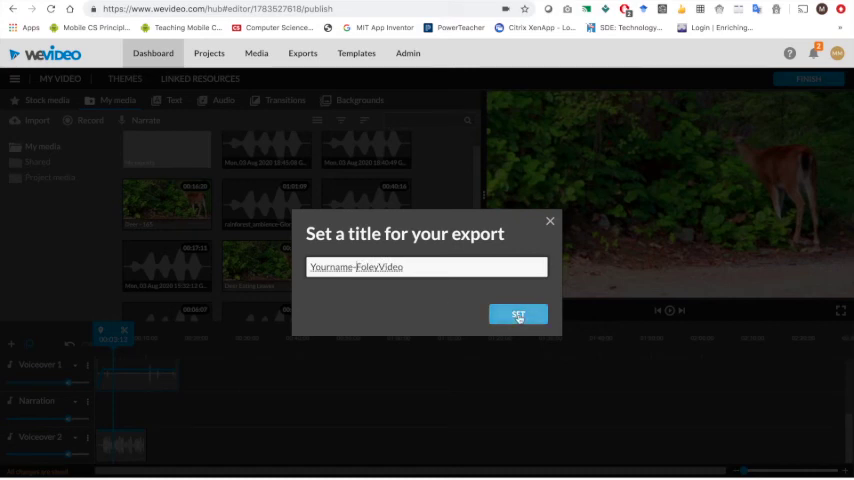
{"action": "left_click", "coordinate": [518, 314]}
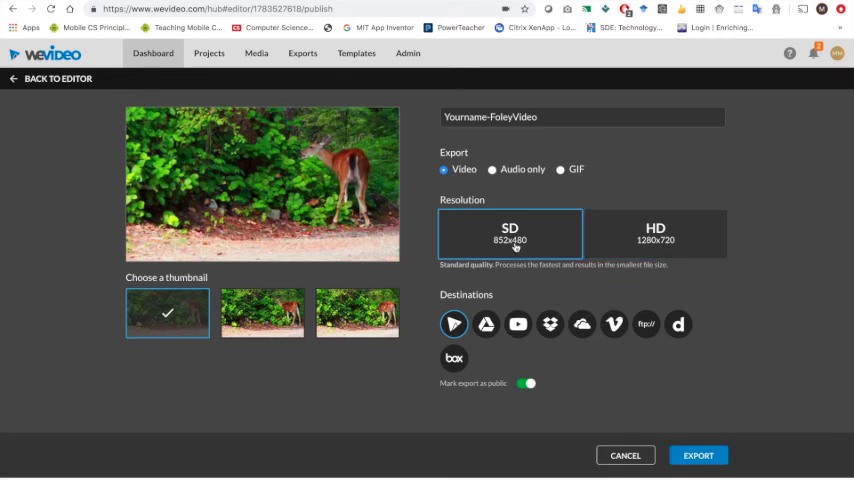
Choose HD 1280x720, the second frame as thumbnail, and turn off 'Mark export as public'.
{"action": "left_click", "coordinate": [656, 232]}
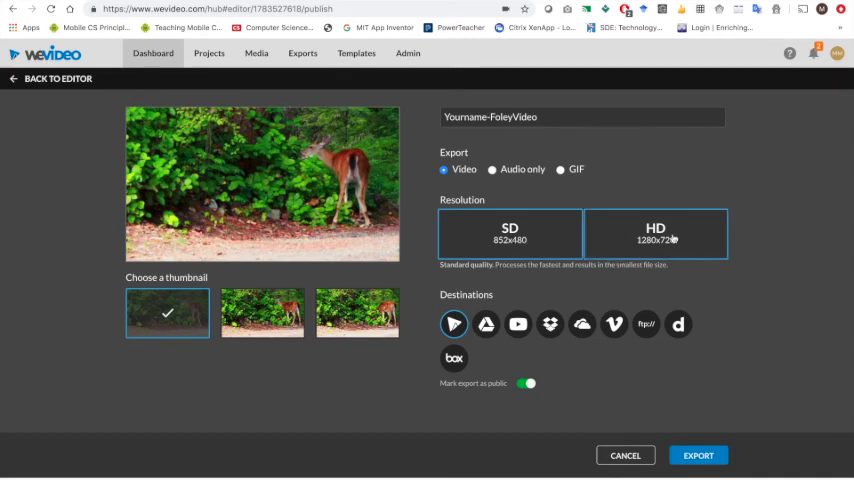
{"action": "left_click", "coordinate": [510, 232]}
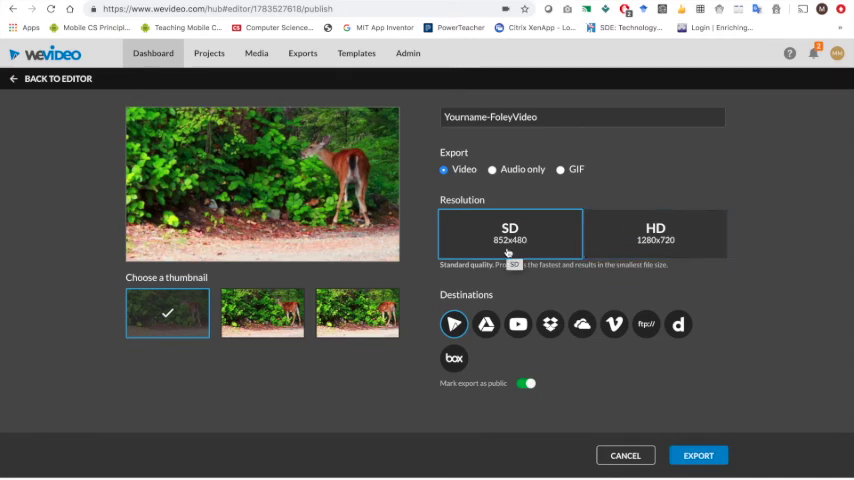
{"action": "left_click", "coordinate": [656, 234]}
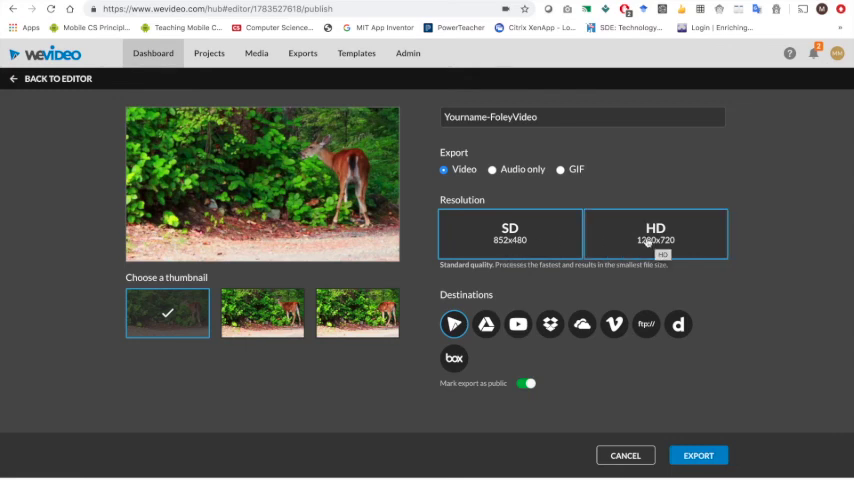
{"action": "left_click", "coordinate": [510, 232]}
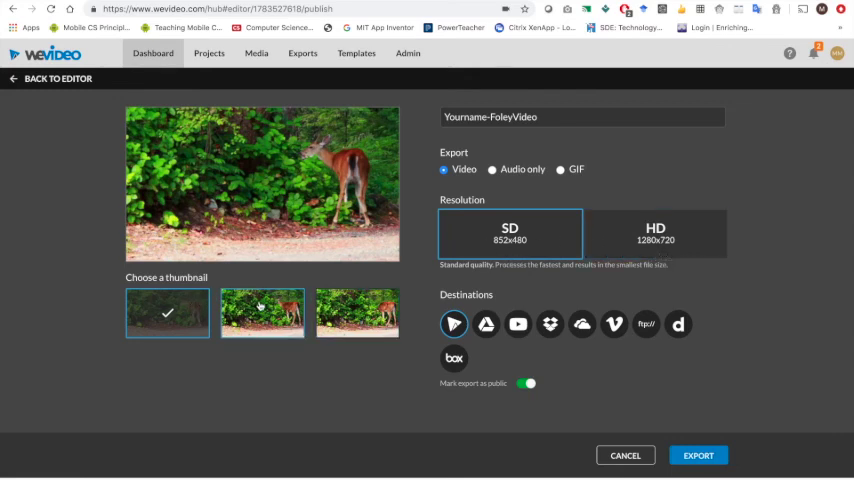
{"action": "left_click", "coordinate": [262, 312]}
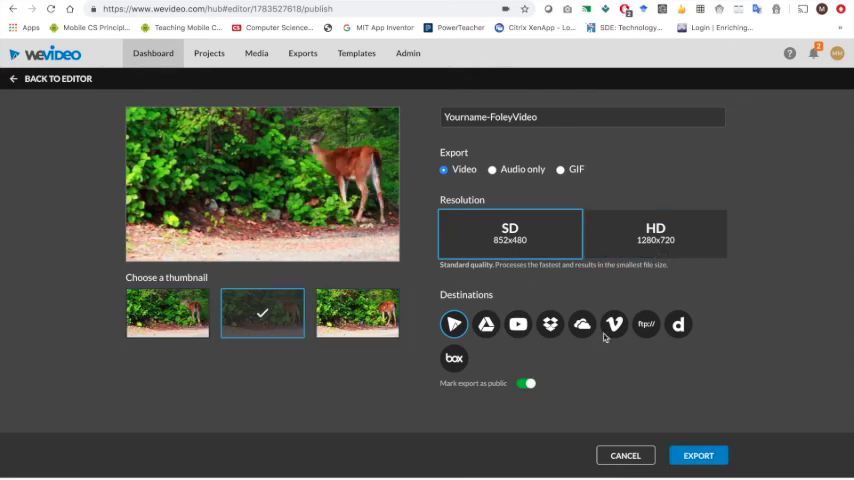
{"action": "mouse_move", "coordinate": [558, 380]}
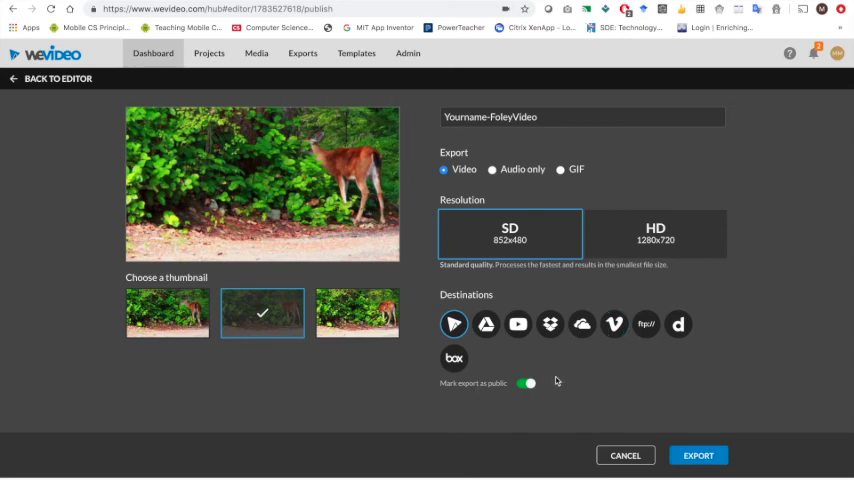
{"action": "left_click", "coordinate": [528, 384]}
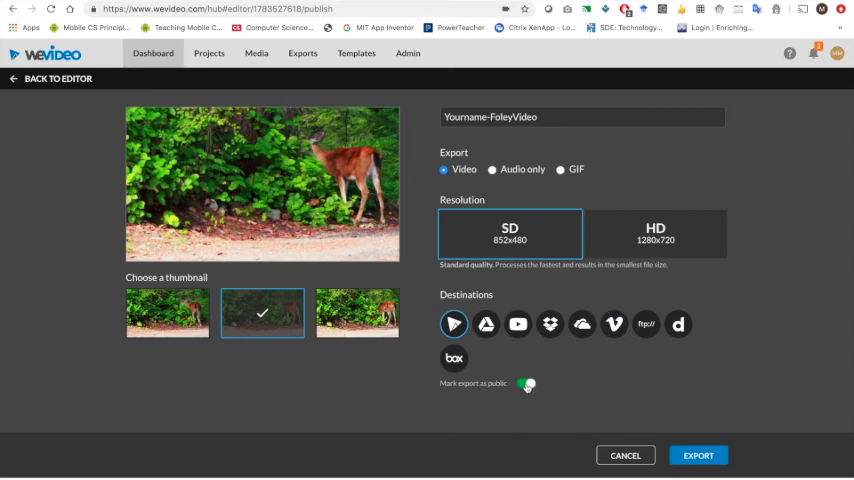
{"action": "left_click", "coordinate": [524, 384]}
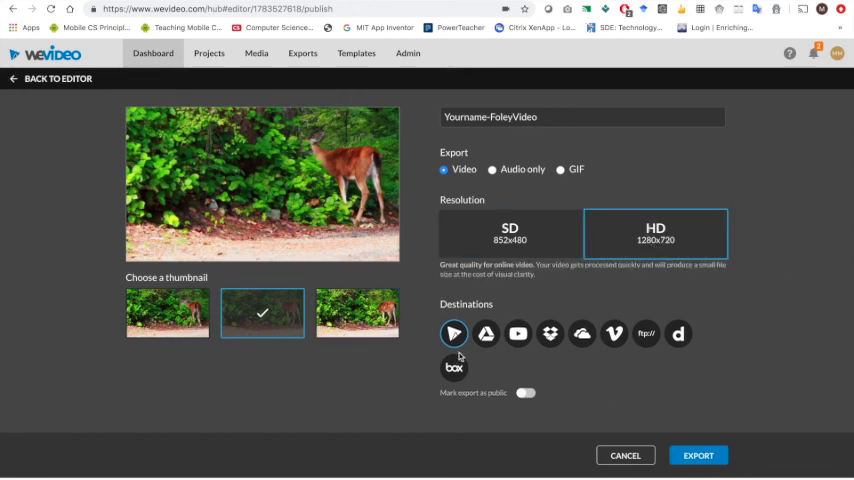
{"action": "mouse_move", "coordinate": [484, 332]}
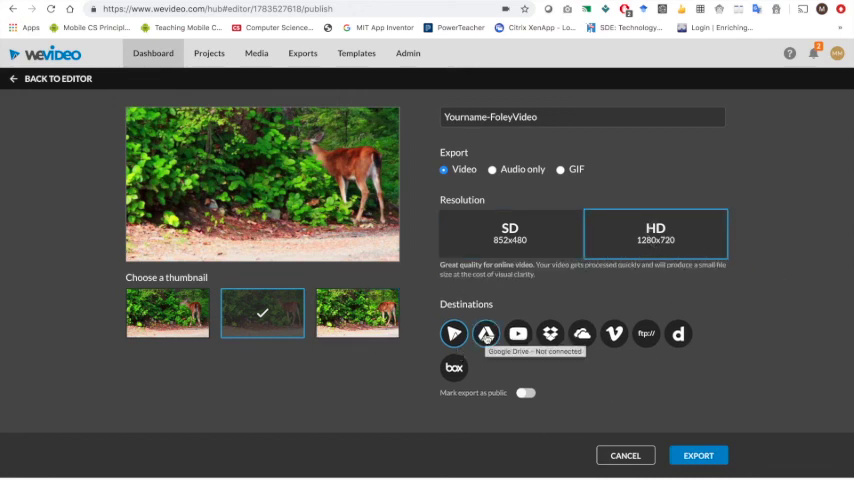
{"action": "mouse_move", "coordinate": [596, 388]}
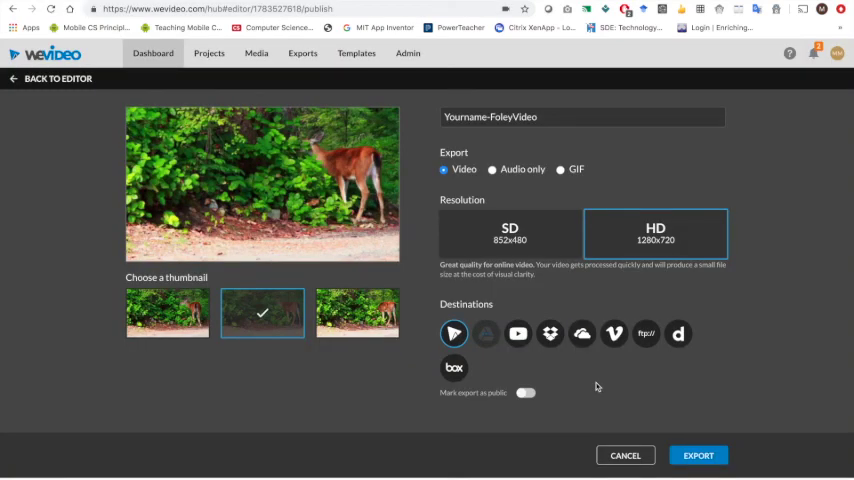